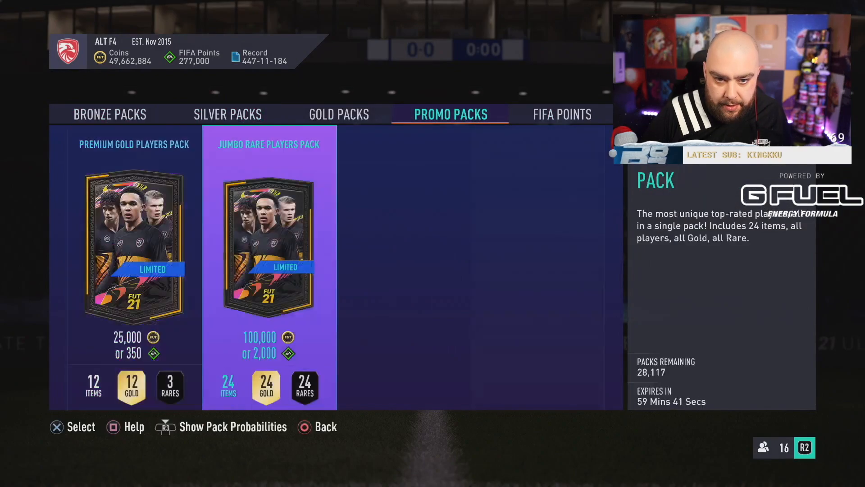
Buy and open a Jumbo Rare Players Pack with FIFA Points, then handle the pulled gold rares
{"action": "left_click", "coordinate": [268, 248]}
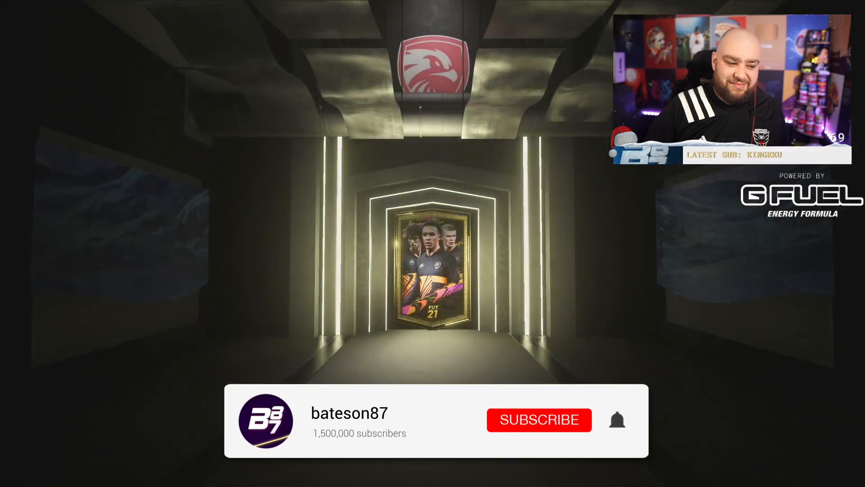
{"action": "left_click", "coordinate": [539, 420]}
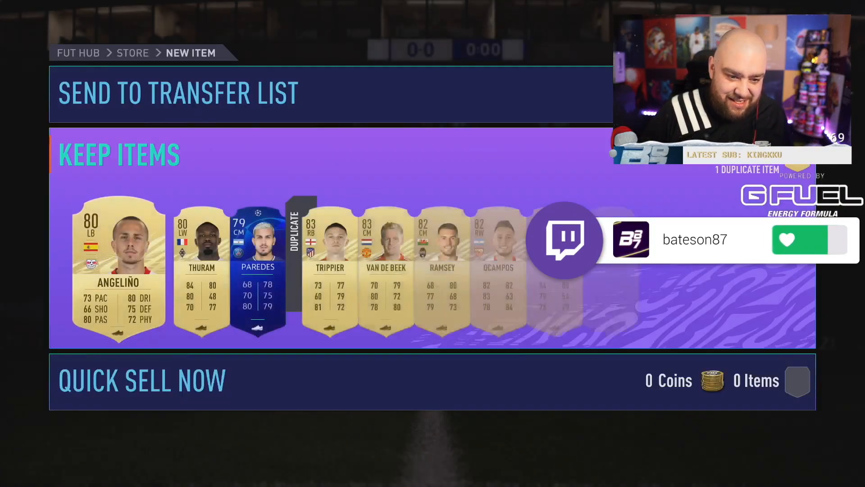
{"action": "left_click", "coordinate": [141, 379]}
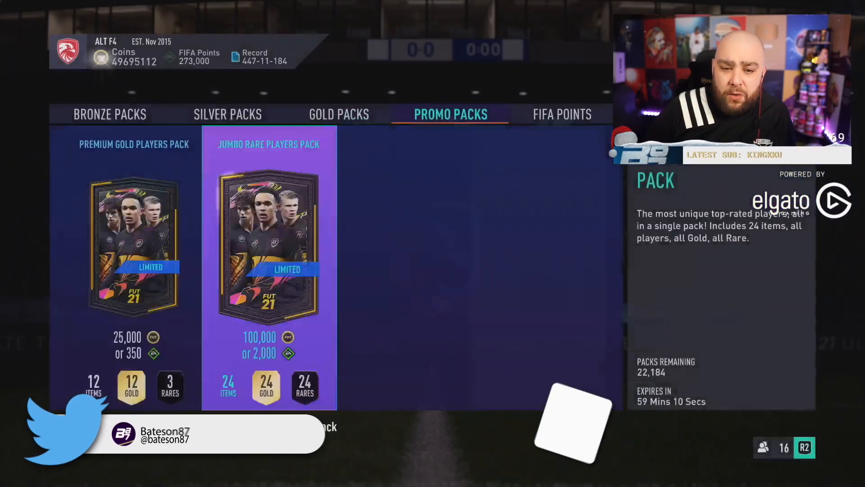
Buy two more Jumbo Rare Players Packs at 2,000 FIFA Points each, leaving 265,000 points
{"action": "left_click", "coordinate": [269, 248]}
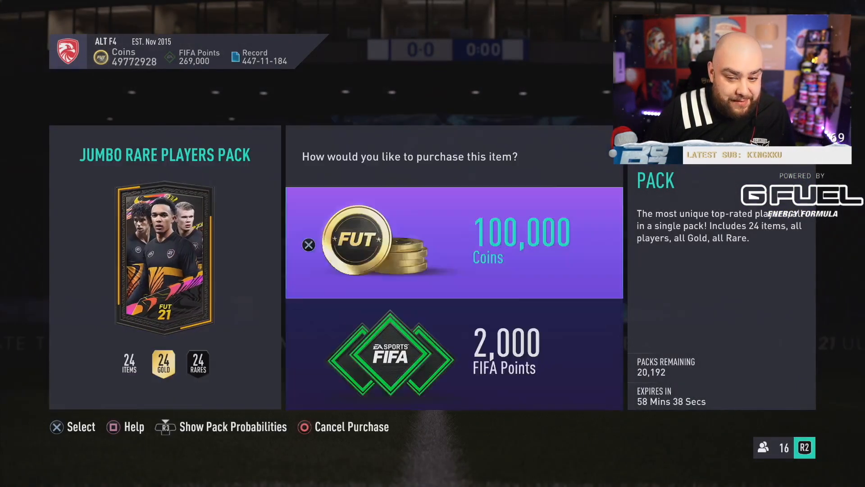
{"action": "left_click", "coordinate": [453, 243]}
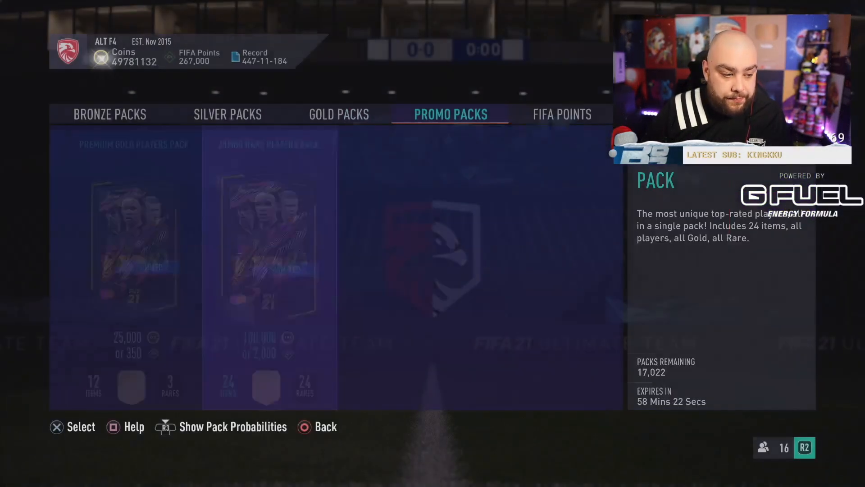
{"action": "left_click", "coordinate": [270, 249]}
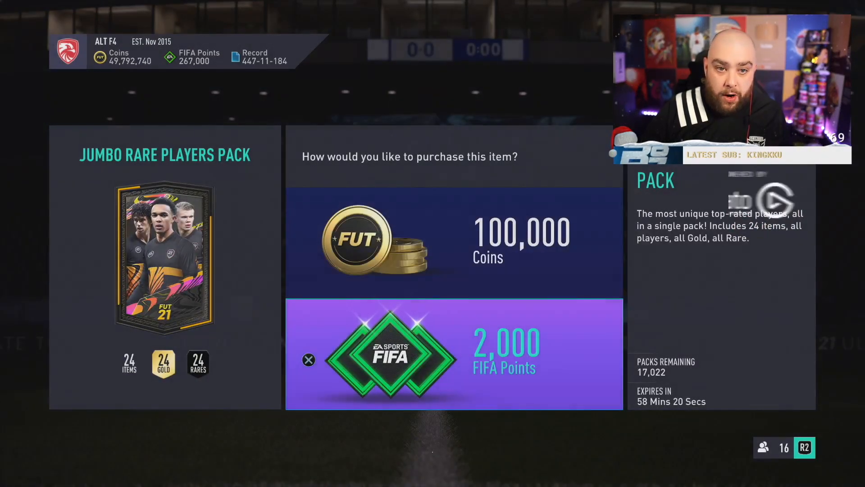
{"action": "left_click", "coordinate": [452, 240]}
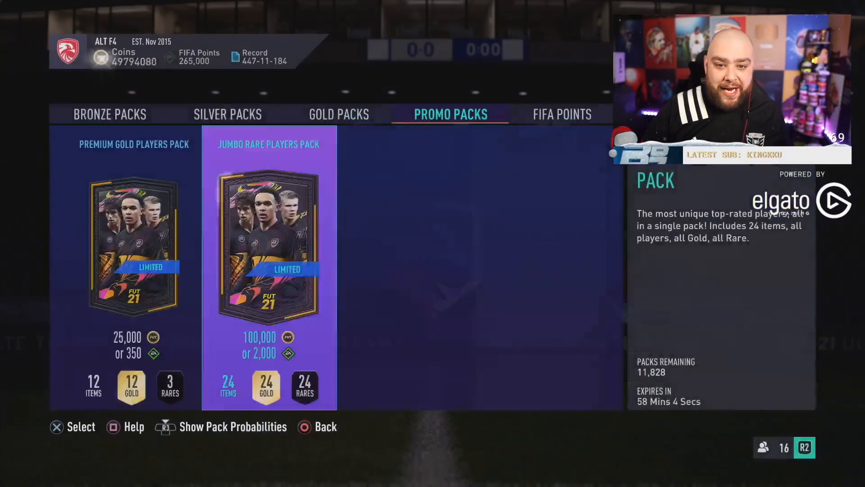
Select the Jumbo Rare Players Pack again to bring up the 2,000 FIFA Points confirmation
{"action": "left_click", "coordinate": [269, 248]}
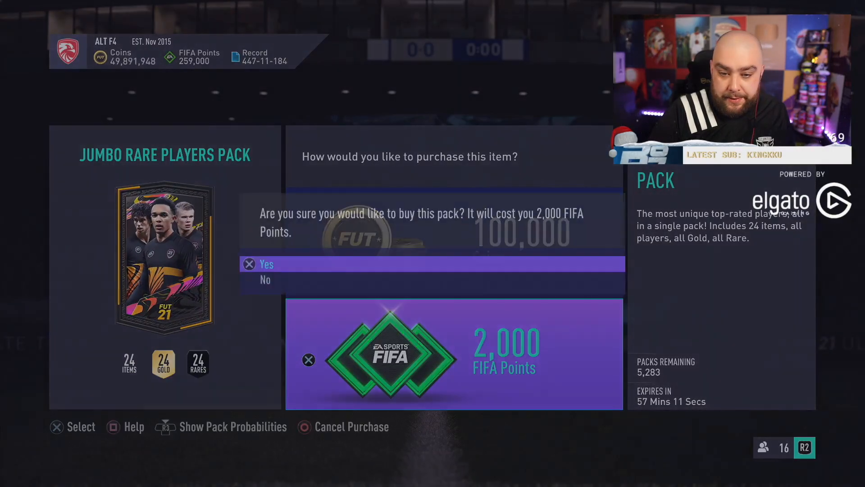
Confirm the 2,000-point purchase and reveal Ndidi, Gabriel Jesus and Robben
{"action": "left_click", "coordinate": [266, 264]}
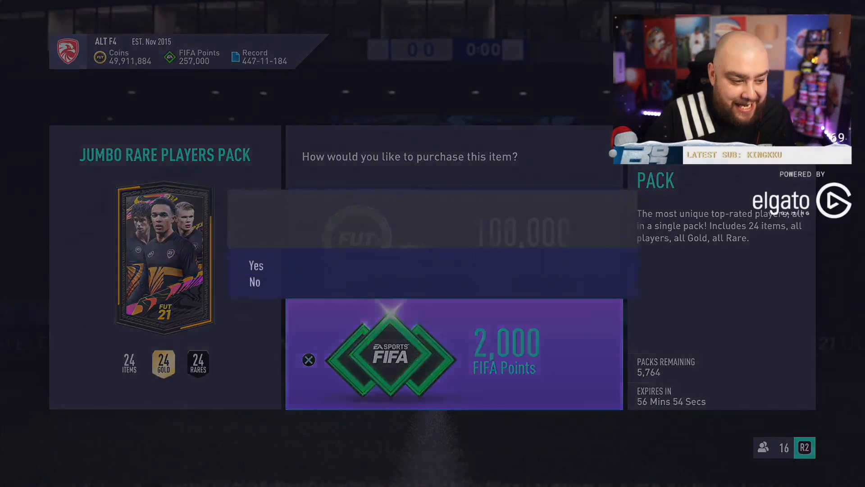
{"action": "left_click", "coordinate": [256, 265]}
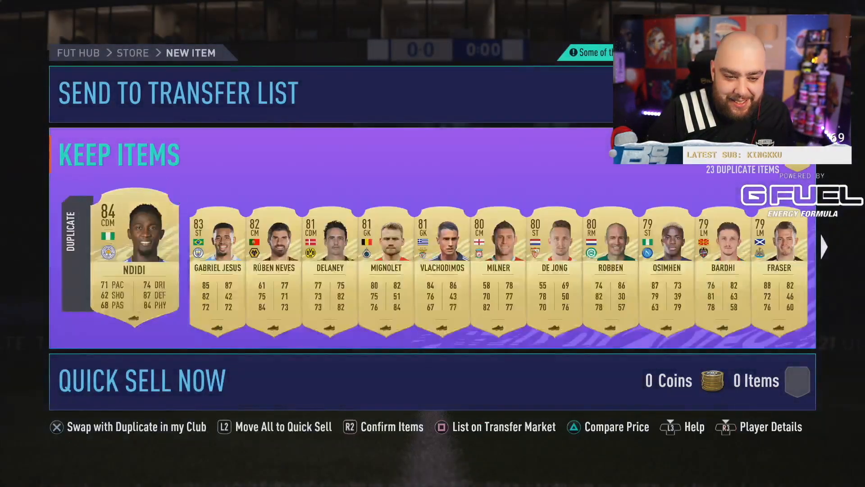
Clear the pulled players and try a Bronze Packs pack, triggering the unavailable notice
{"action": "left_click", "coordinate": [141, 379]}
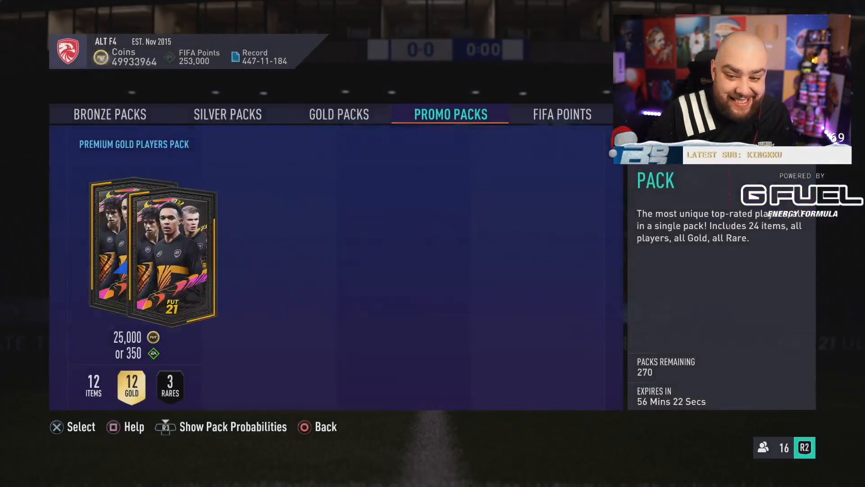
{"action": "left_click", "coordinate": [73, 426]}
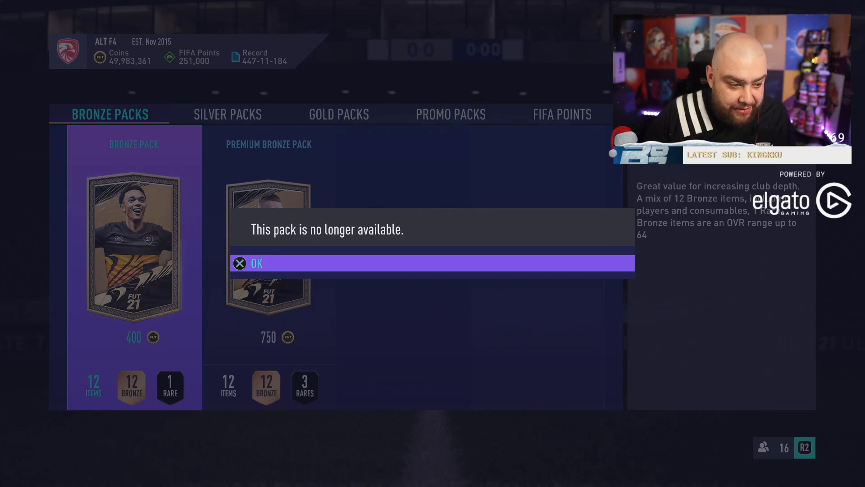
Close the 'pack no longer available' notice and move to the Promo Packs store
{"action": "left_click", "coordinate": [256, 263]}
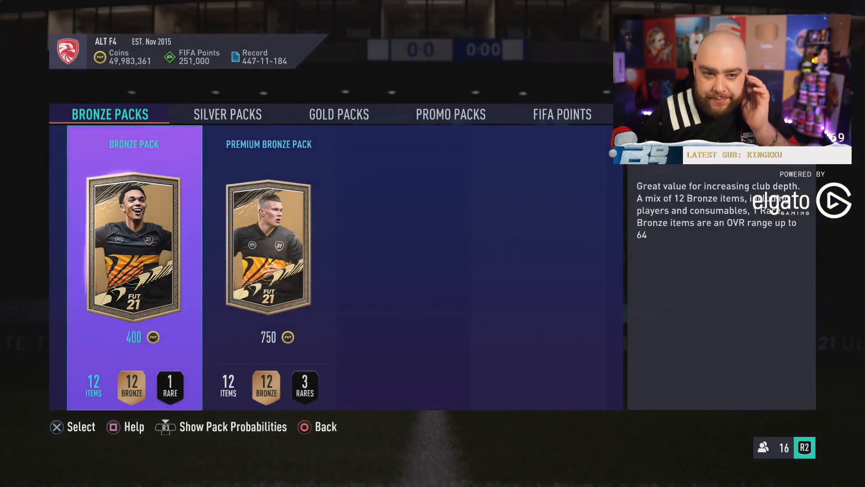
{"action": "left_click", "coordinate": [450, 114]}
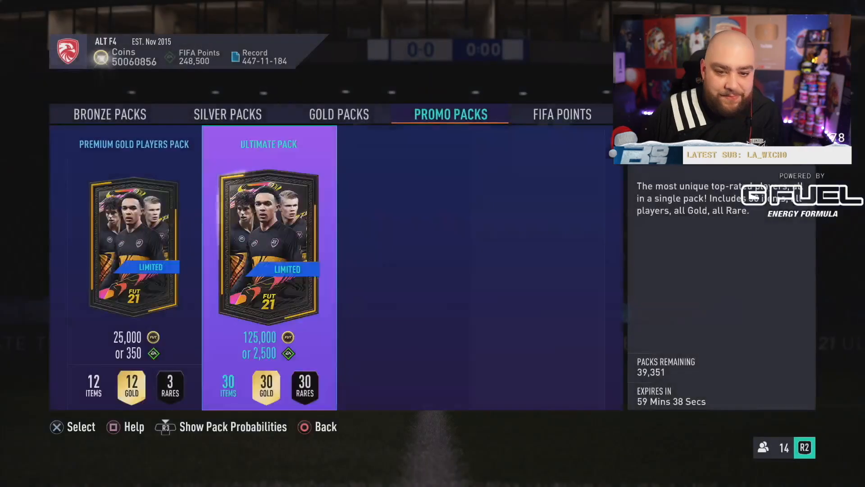
Buy the Ultimate Pack for 2,500 FIFA Points and open it
{"action": "left_click", "coordinate": [269, 246]}
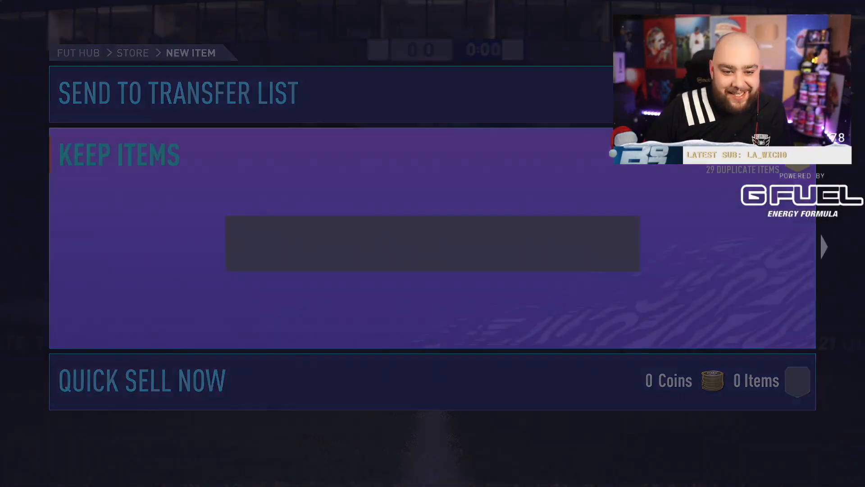
Pick the 84-rated Iličić and price him at 700 start, 10,000 buy-now for one hour
{"action": "left_click", "coordinate": [142, 380]}
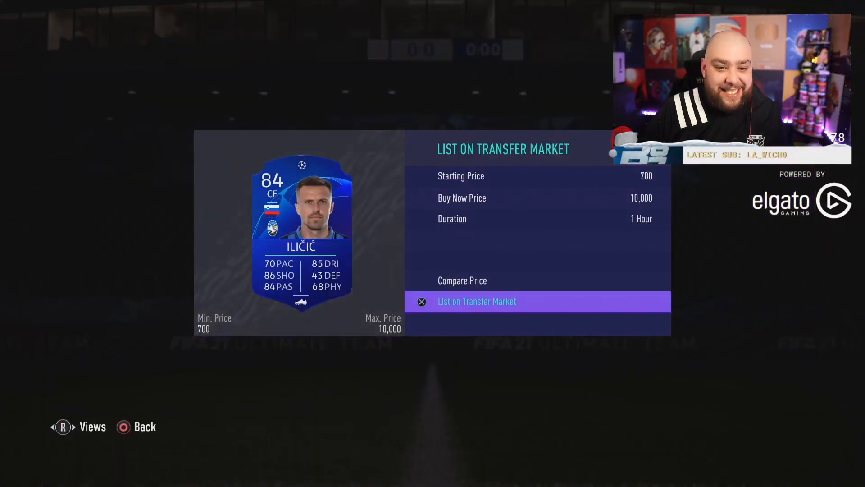
List Iličić on the transfer market and quick-sell the leftovers for 15,712 coins
{"action": "left_click", "coordinate": [477, 302]}
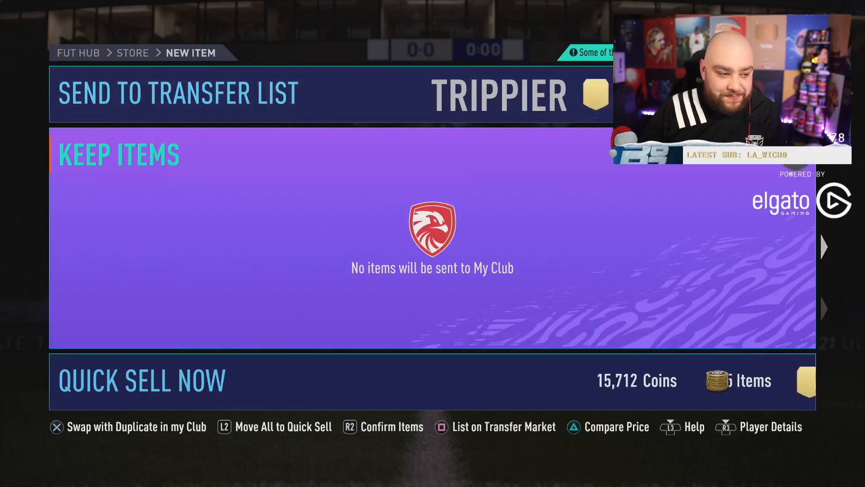
{"action": "key", "text": "R2"}
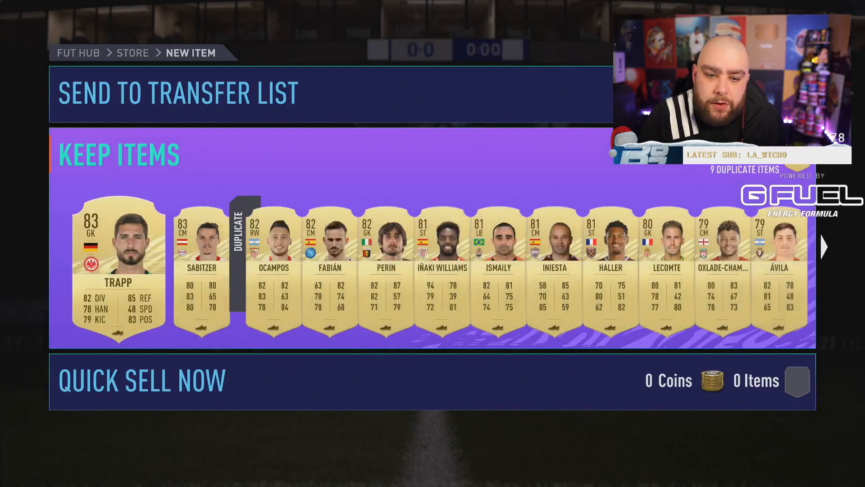
Sort the pulled players and bring up the Ultimate Pack's 125,000-coin or 2,500-point offer
{"action": "left_click", "coordinate": [141, 380]}
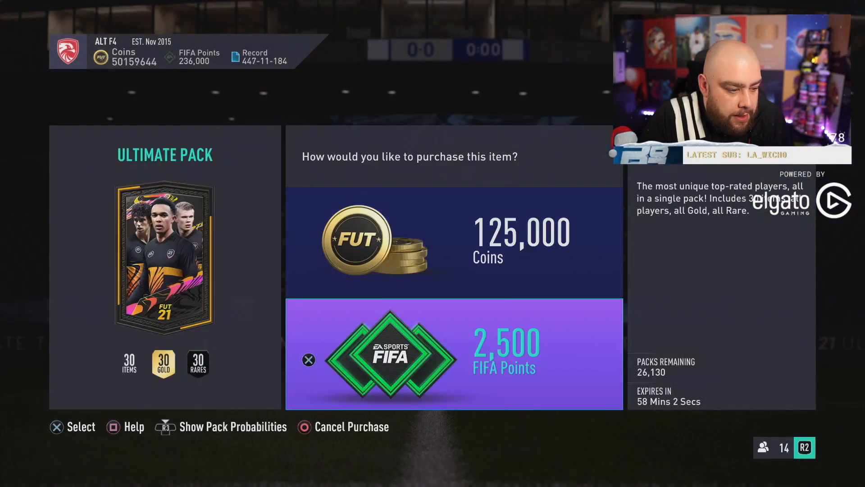
Pay 2,500 FIFA Points for an Ultimate Pack, then pick the Ultimate Pack again
{"action": "left_click", "coordinate": [452, 240]}
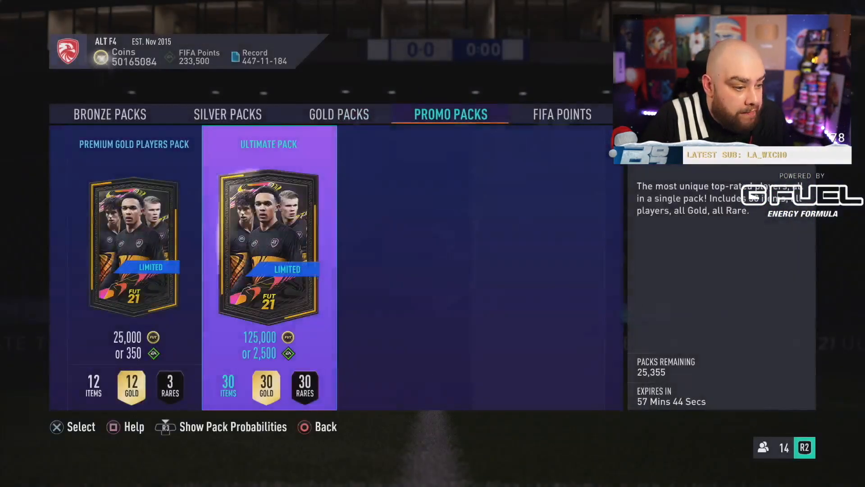
{"action": "left_click", "coordinate": [268, 265]}
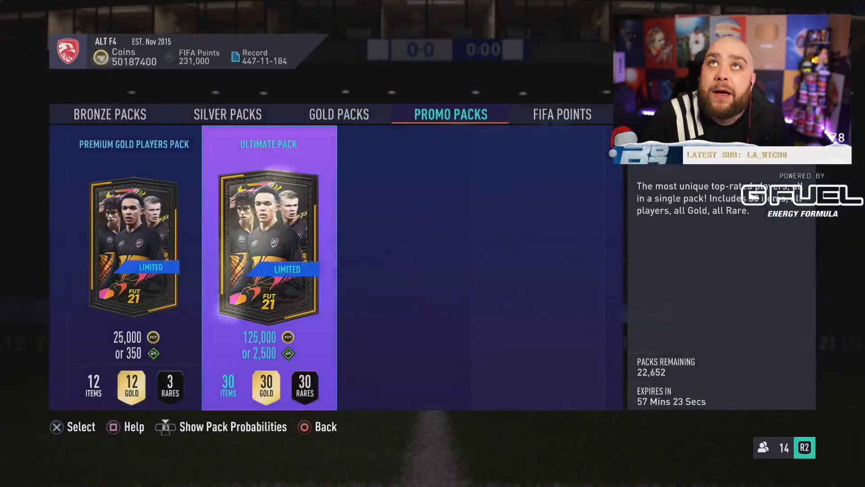
Buy another Ultimate Pack with FIFA Points to get the 85-rated player for listing
{"action": "left_click", "coordinate": [268, 248]}
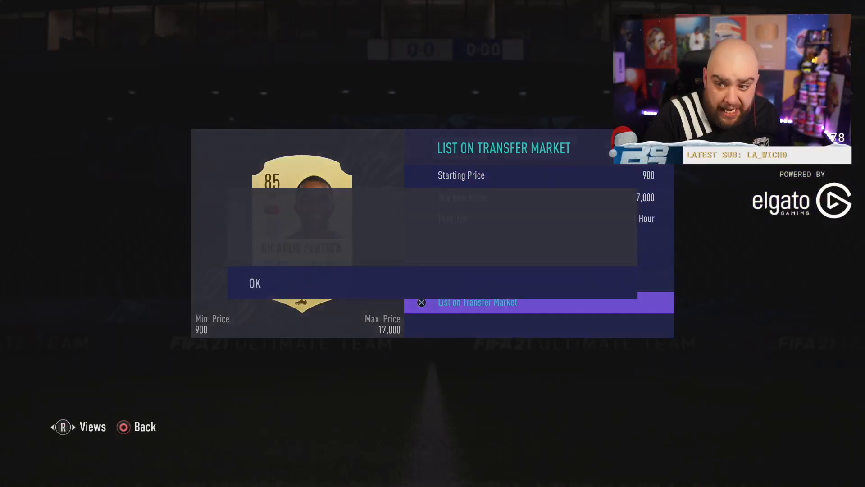
Dismiss the transfer listing confirmation with OK to see the Valverde-led new items
{"action": "left_click", "coordinate": [255, 282]}
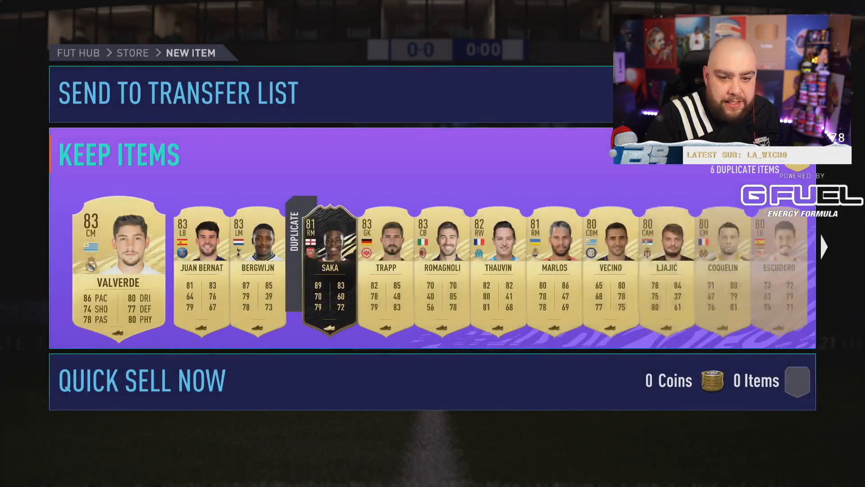
Start sorting the pulled players, quick selling the duplicates
{"action": "left_click", "coordinate": [141, 379]}
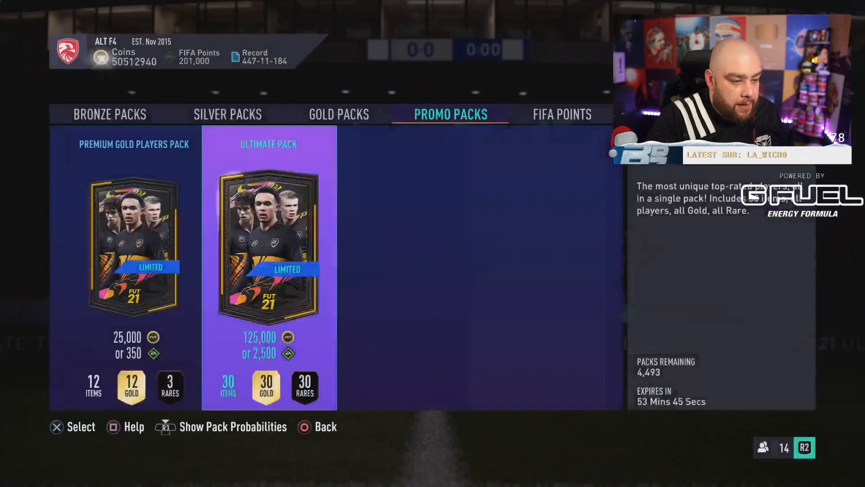
{"action": "left_click", "coordinate": [269, 246]}
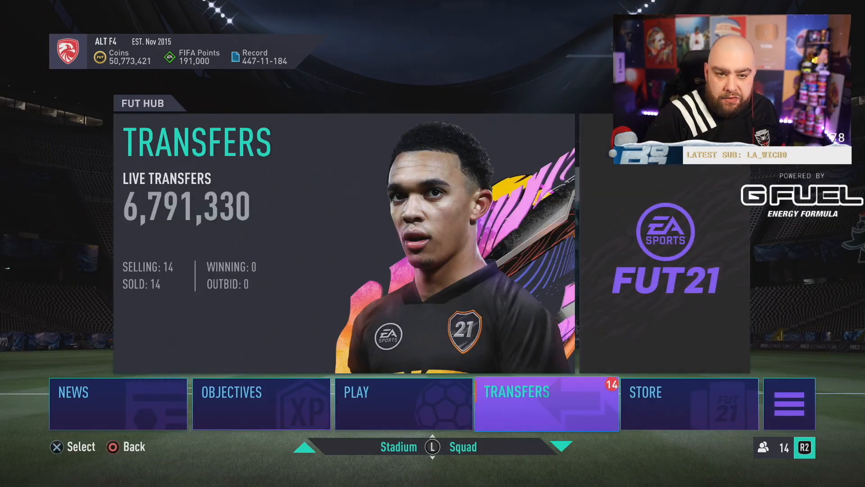
Select the Transfers tile on the FUT Hub to reach Transfer Market, List and Targets
{"action": "left_click", "coordinate": [546, 402]}
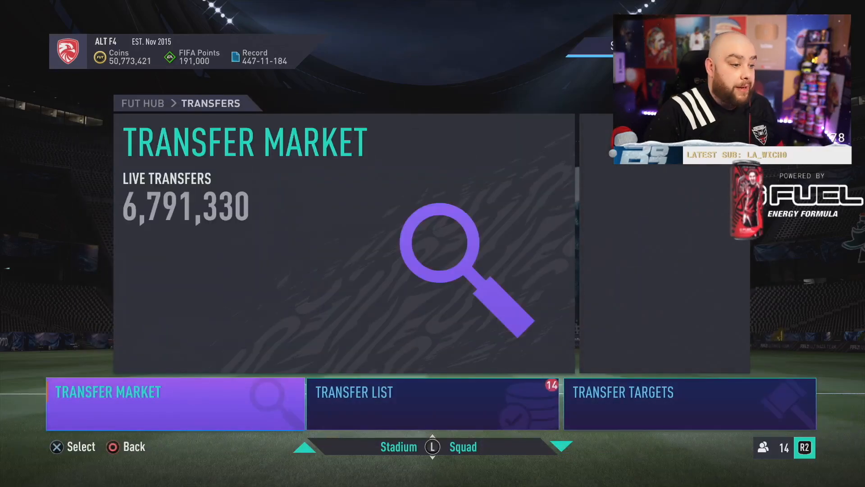